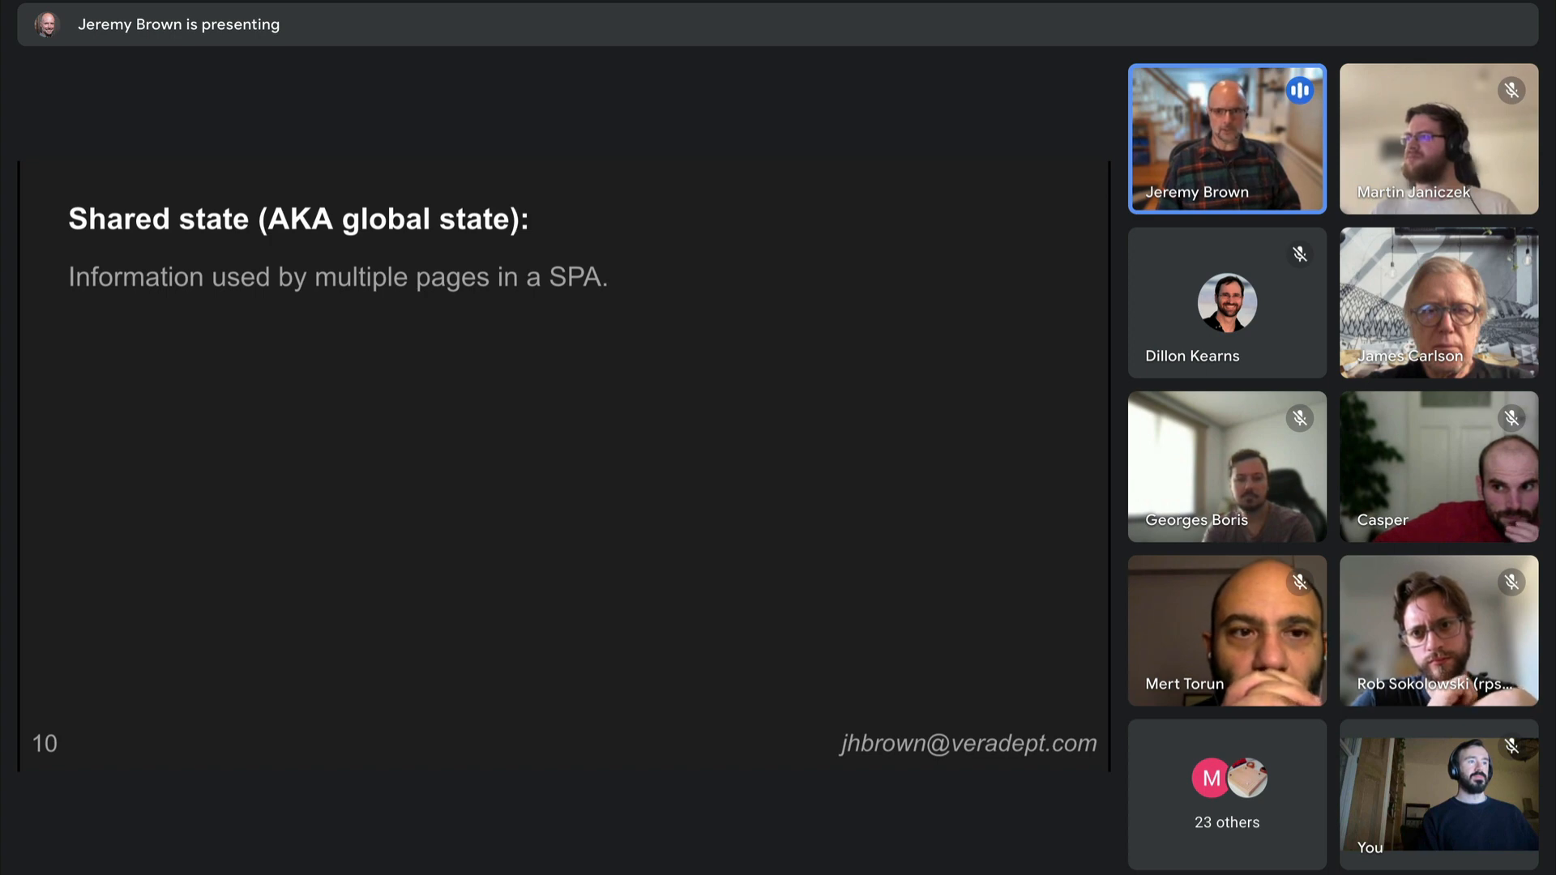
Advance the talk from slide 10 through slide 12 on what shared state includes.
{"action": "key", "text": "Right"}
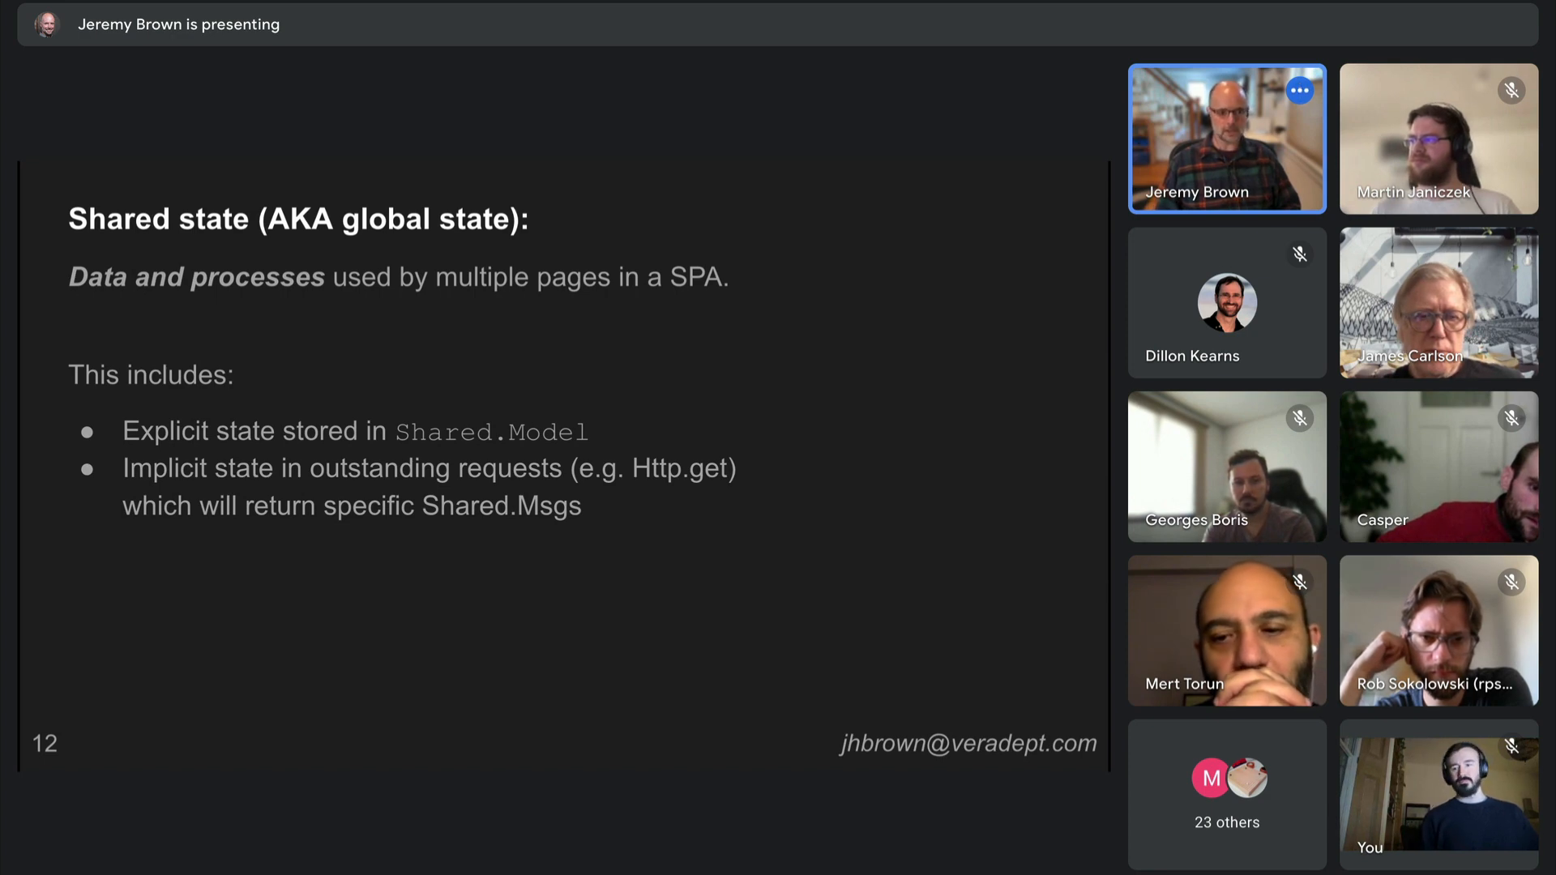
{"action": "key", "text": "Right"}
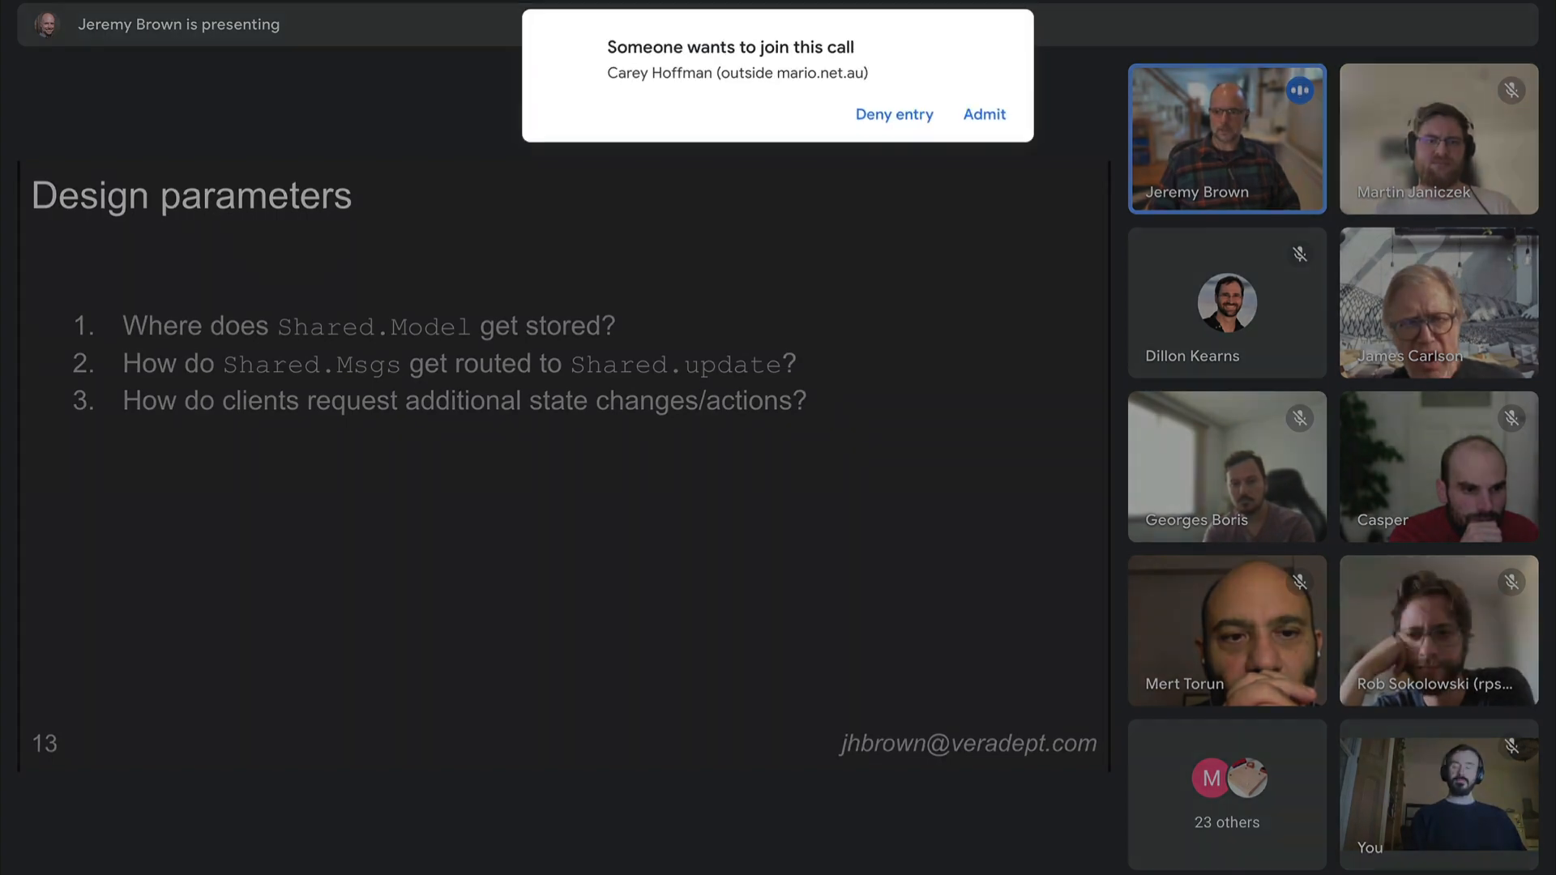
Move on to the Design parameters slide as a join request arrives.
{"action": "left_click", "coordinate": [984, 114]}
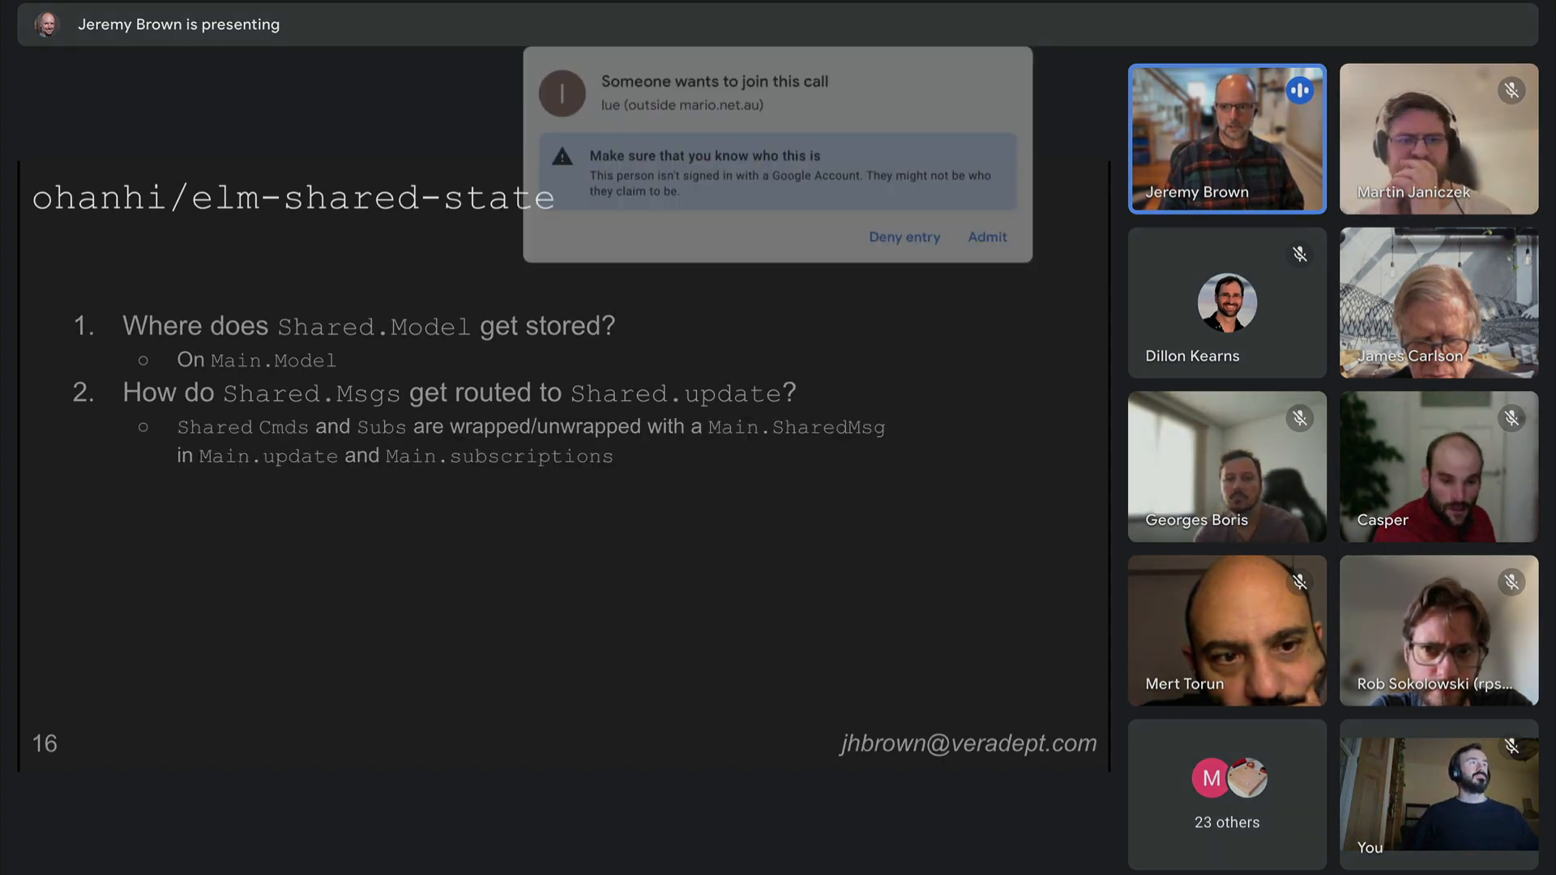
Dismiss the join-request notification and advance to slide 19, 'Shared state as OutMsg'.
{"action": "left_click", "coordinate": [987, 237]}
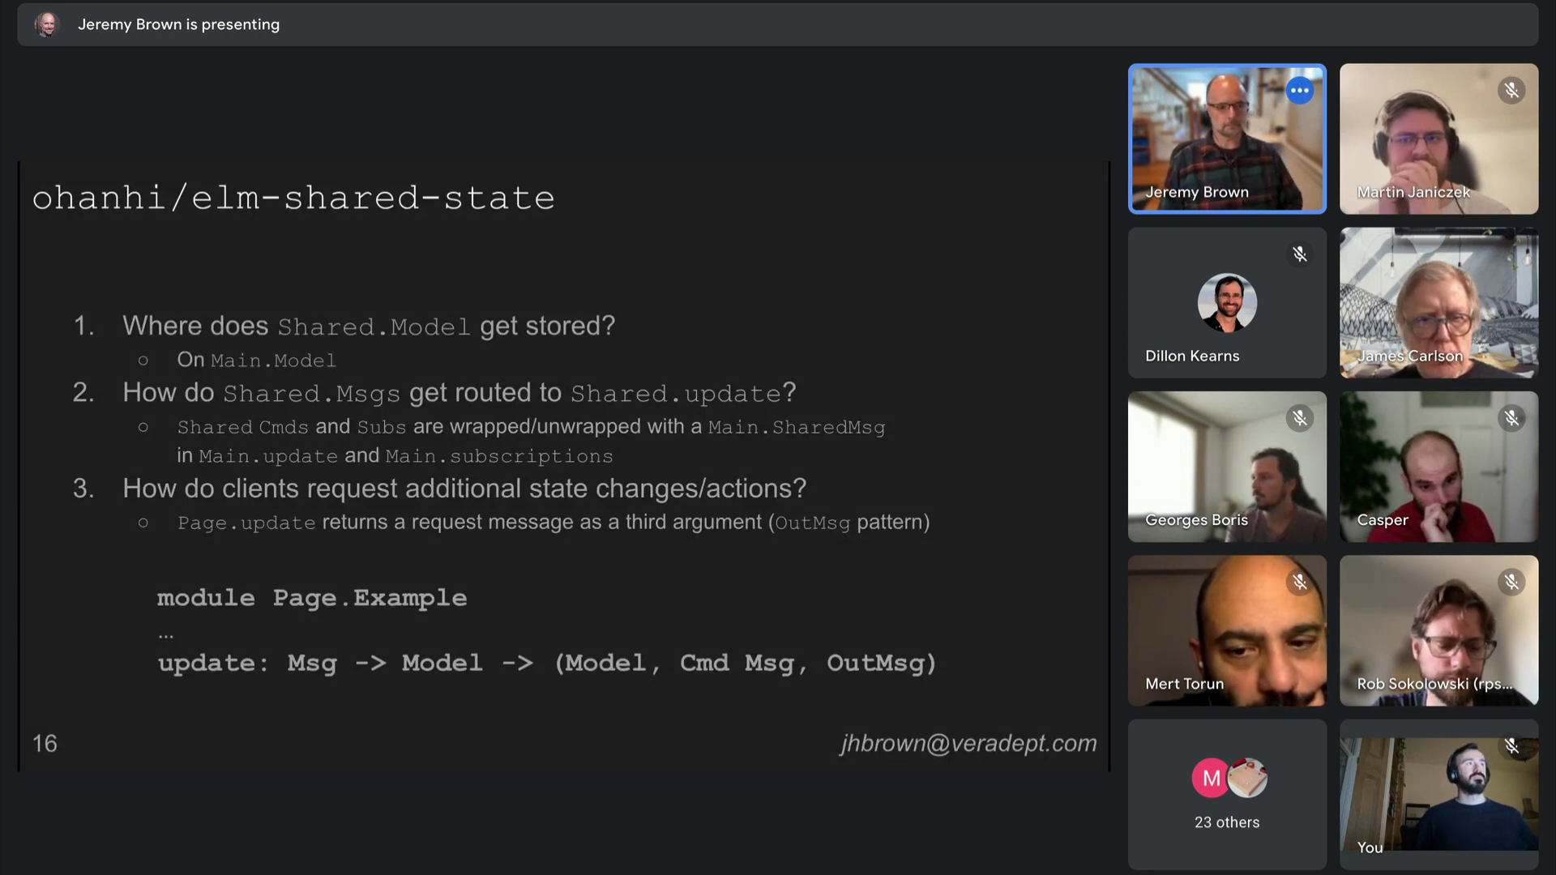
{"action": "key", "text": "Right"}
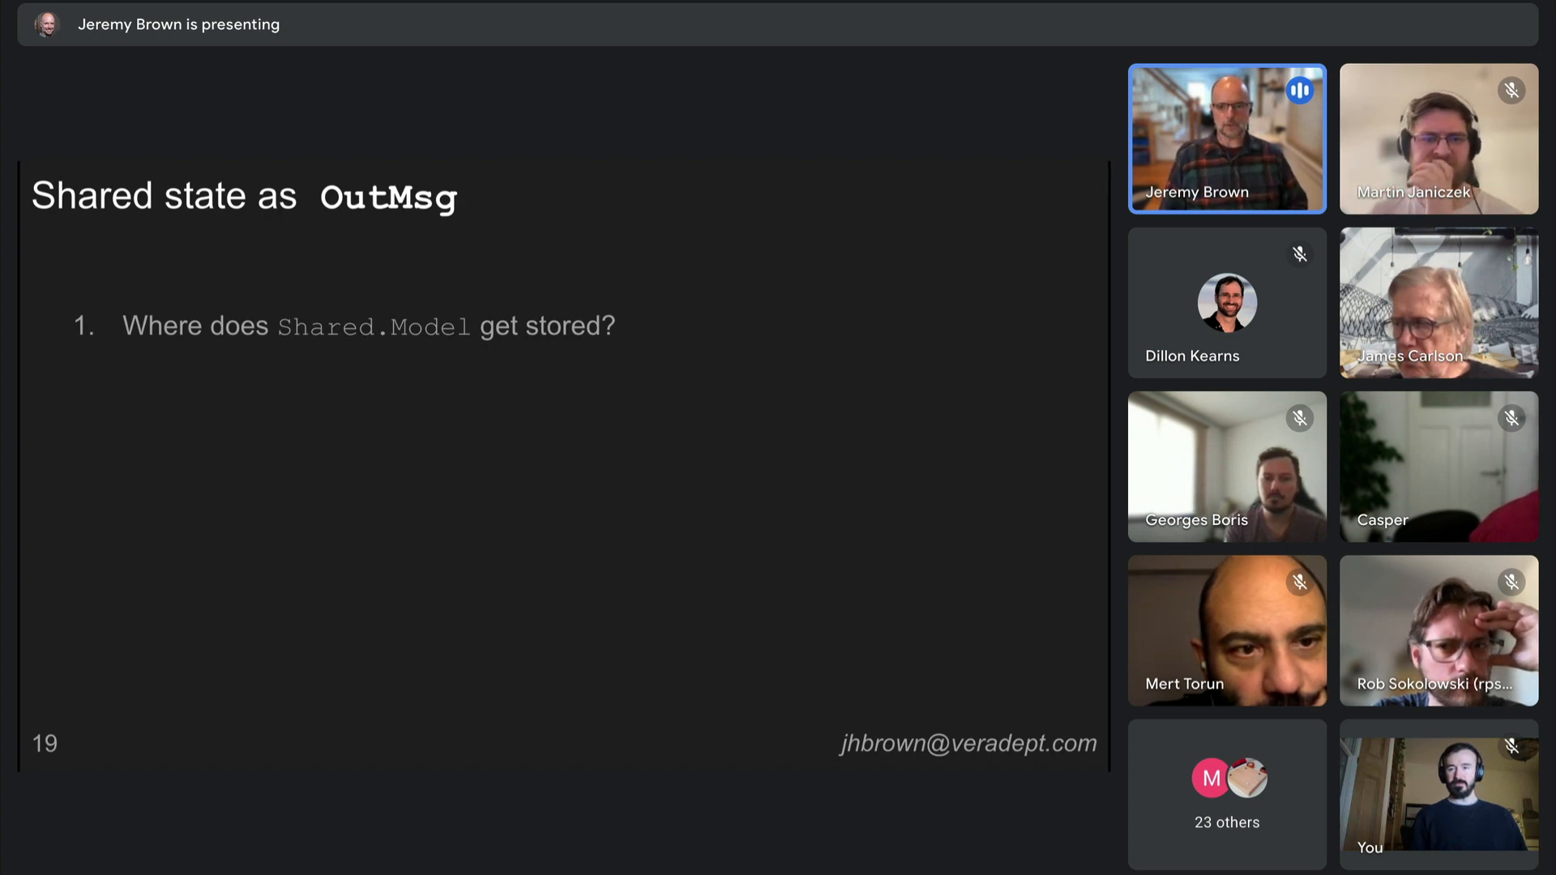
Advance the talk to slide 24, Shared.elm, with its subscriptions and update signatures.
{"action": "key", "text": "Right"}
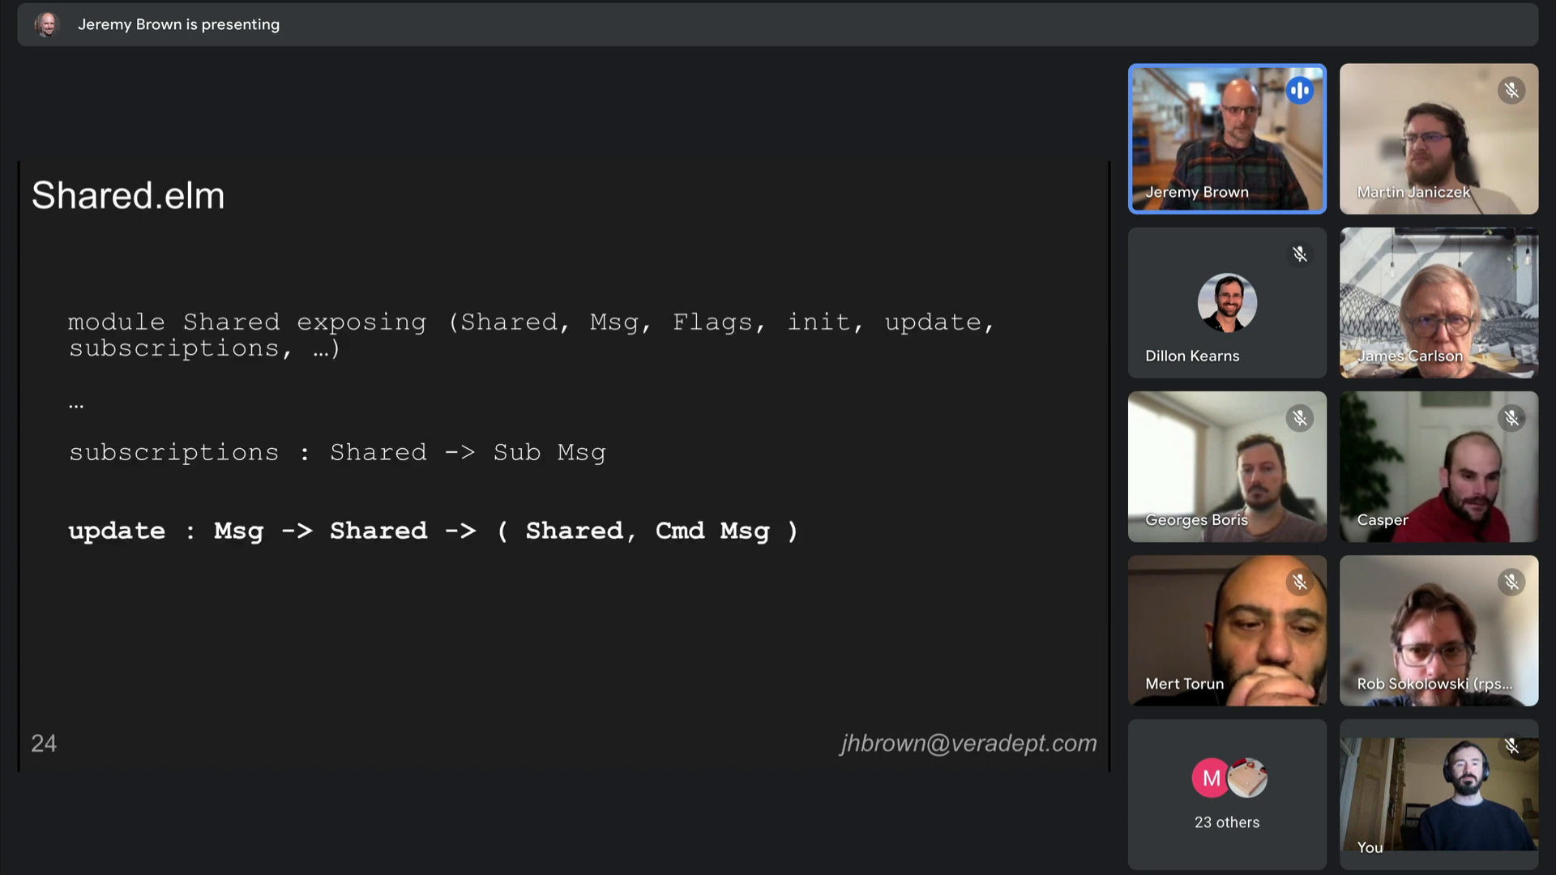
{"action": "key", "text": "right"}
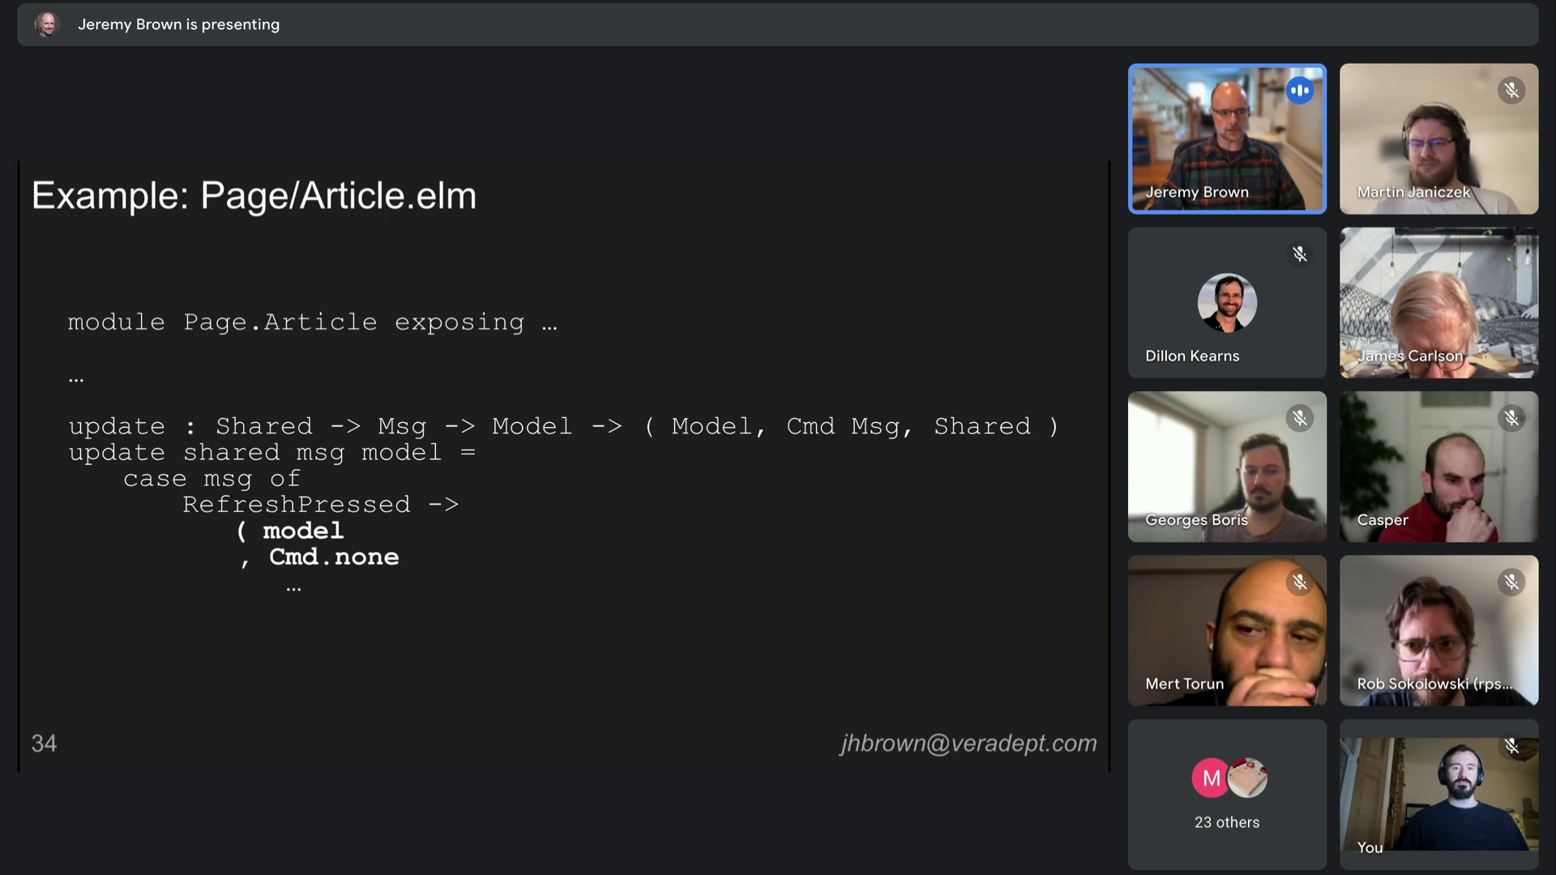
Advance past the Page/Article.elm example toward the Main.elm update slide.
{"action": "key", "text": "right"}
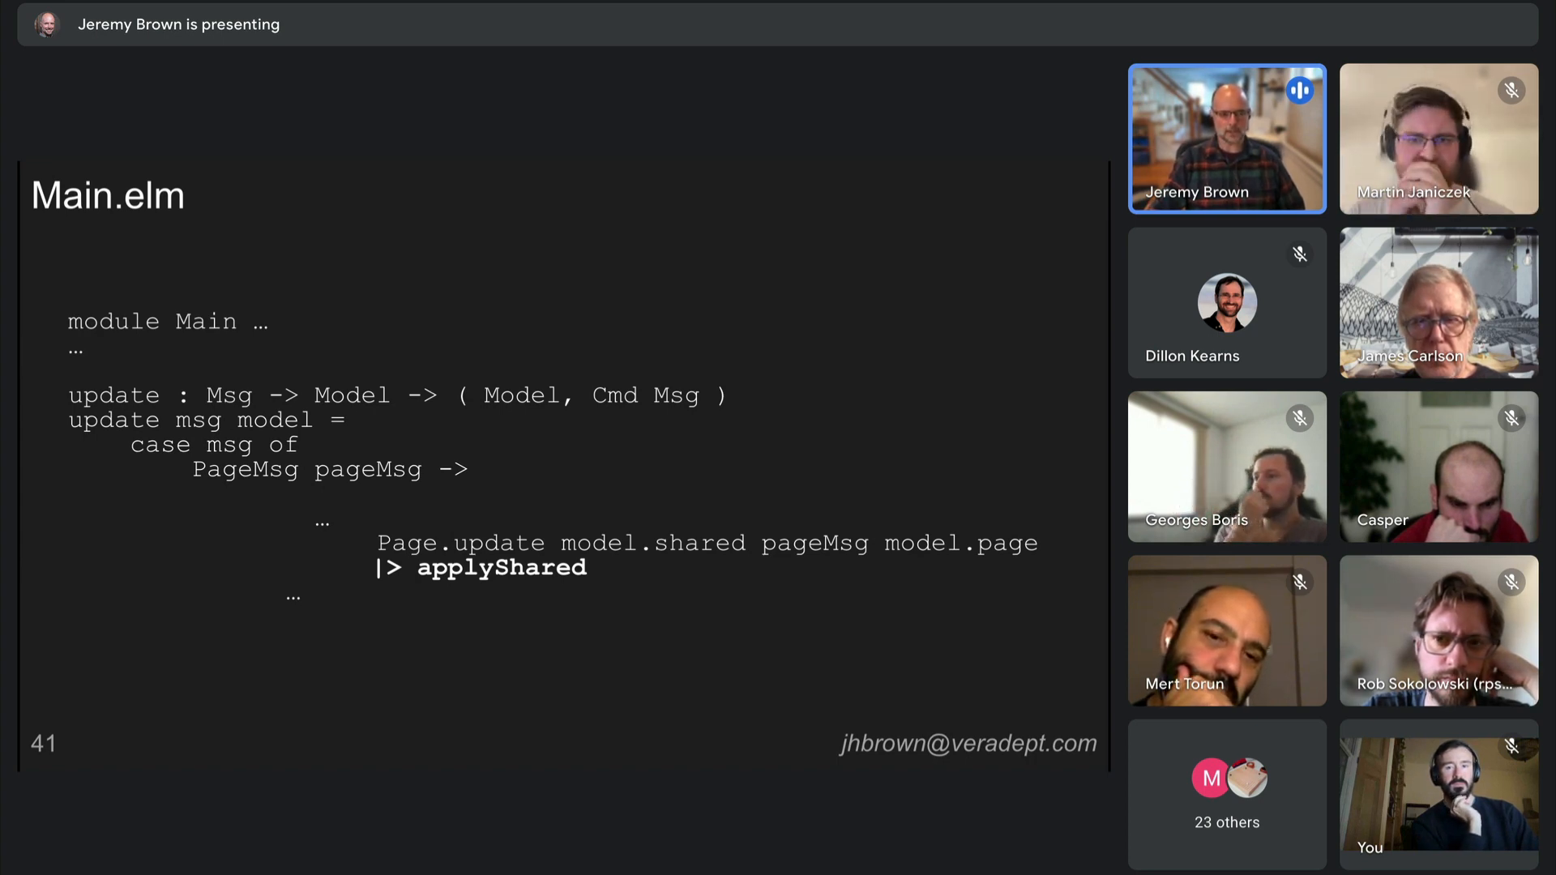
Advance from slide 41 through 42 to slide 44, applyShared's type signature.
{"action": "key", "text": "Right"}
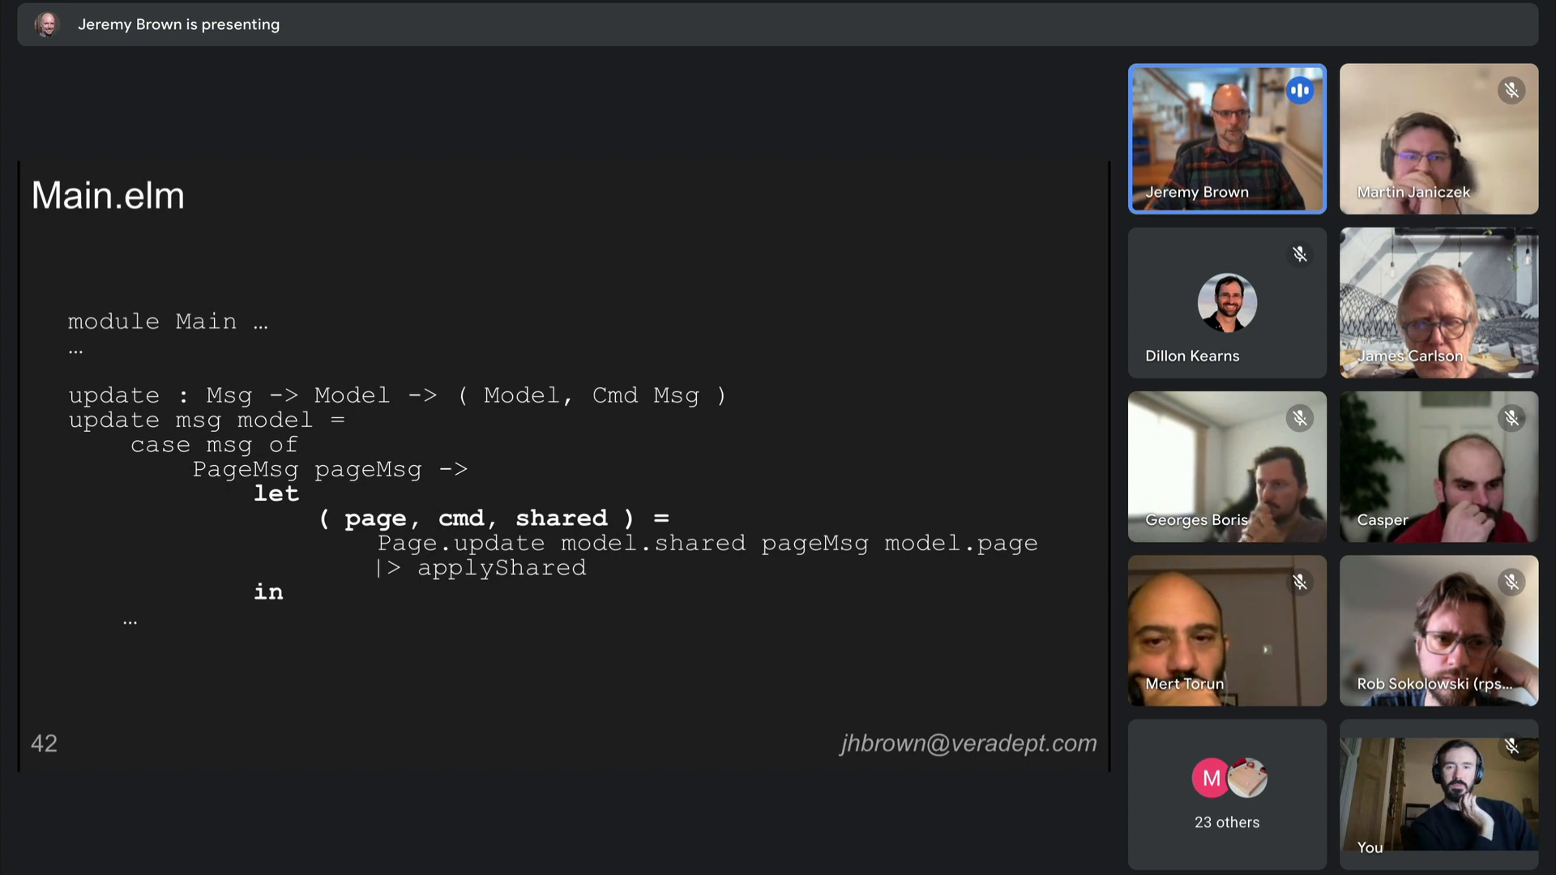
{"action": "key", "text": "Right"}
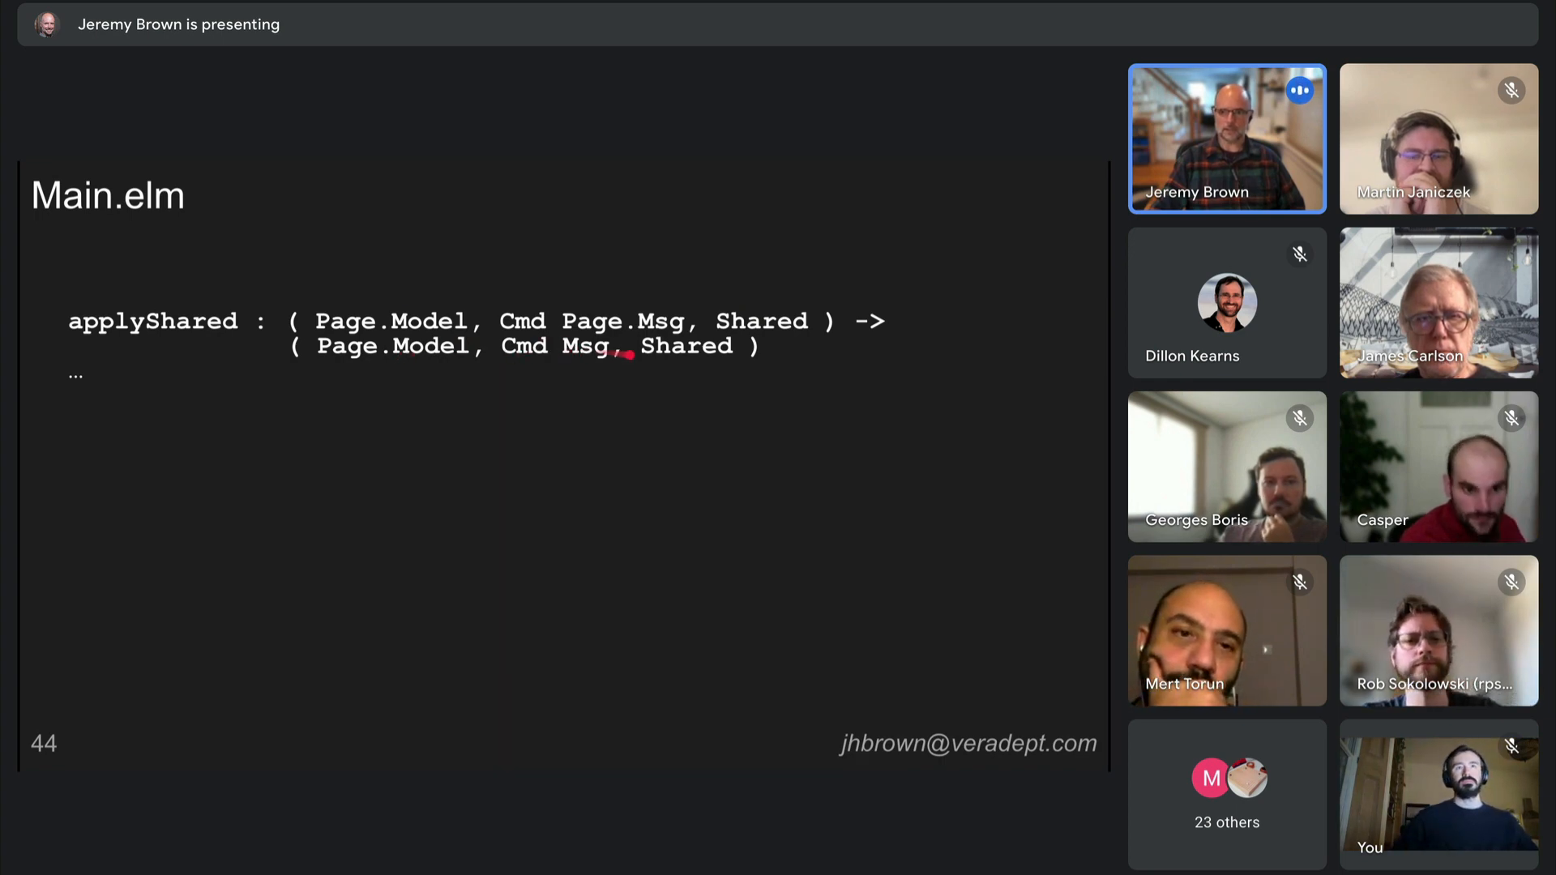
Advance to slide 46, applyShared's let binding extracting shared and sharedCmdQueue.
{"action": "key", "text": "Right"}
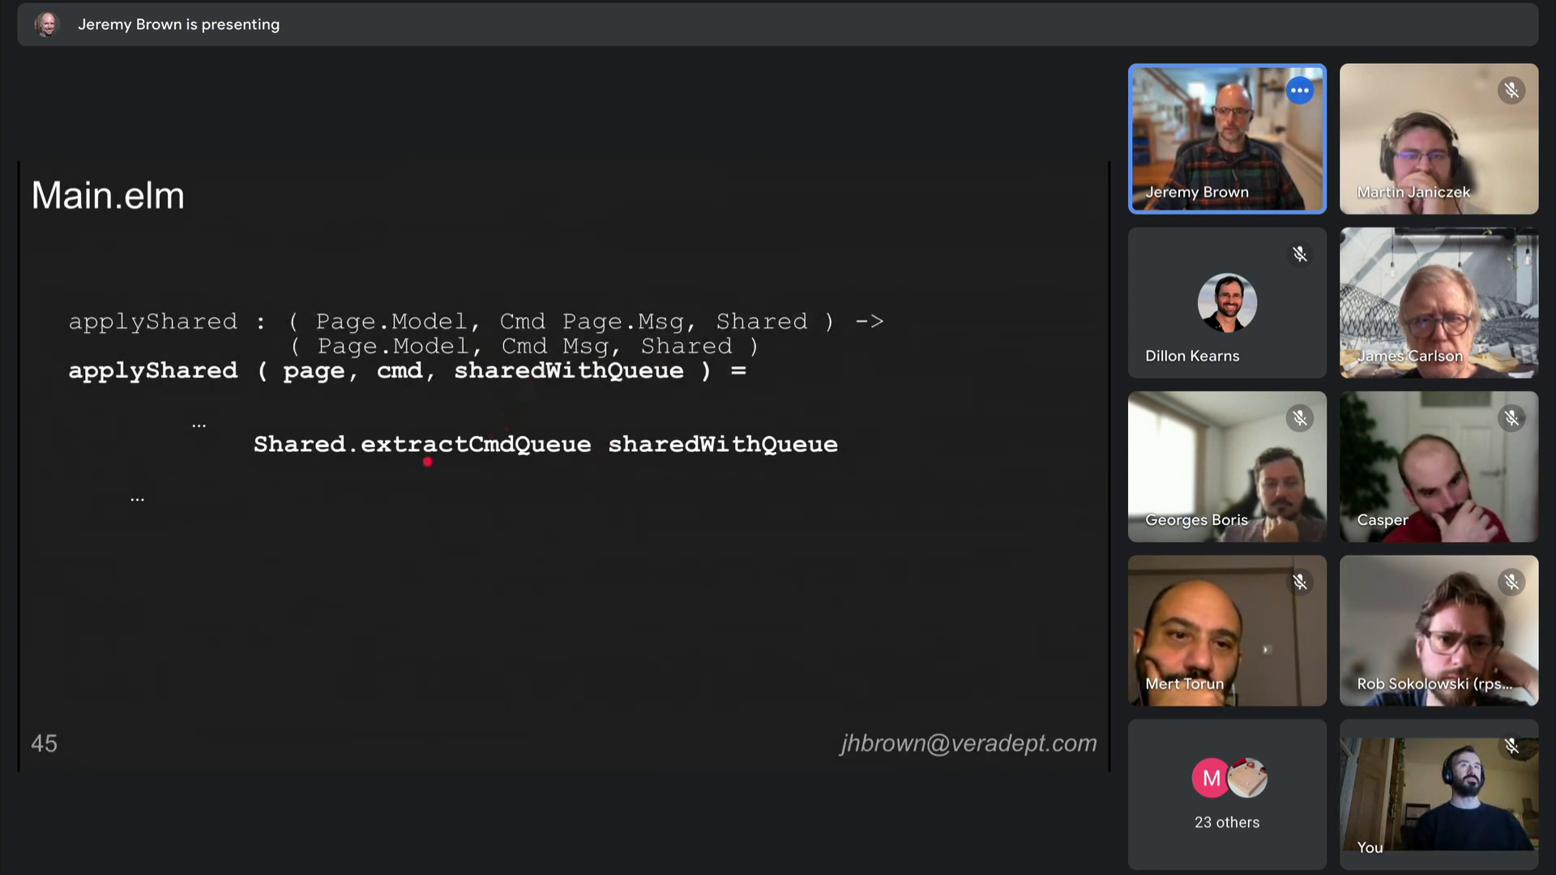
{"action": "mouse_move", "coordinate": [543, 456]}
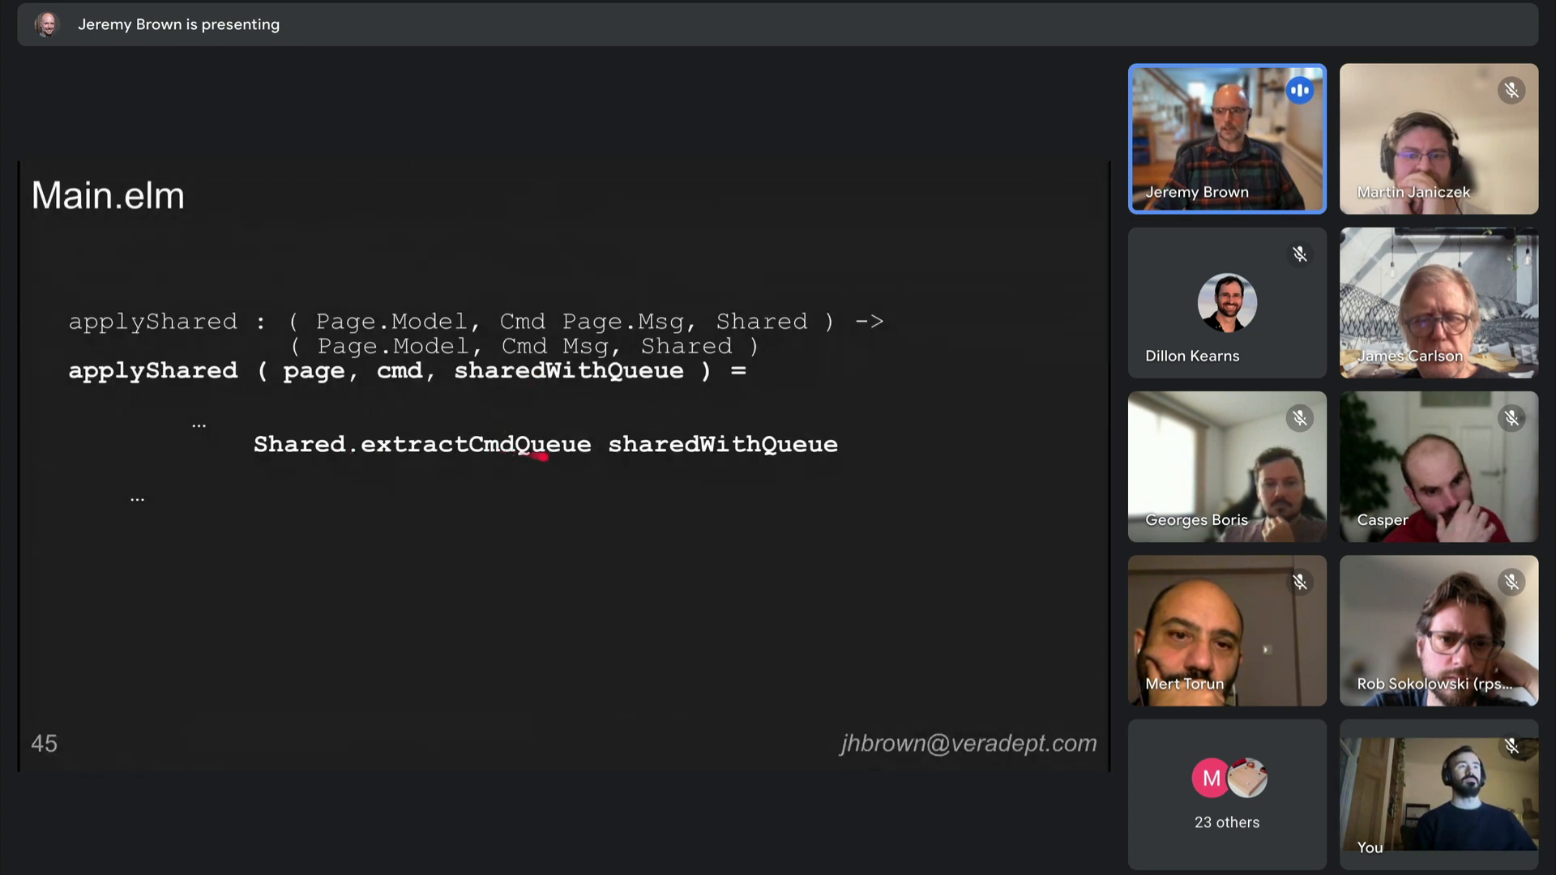
{"action": "key", "text": "Right"}
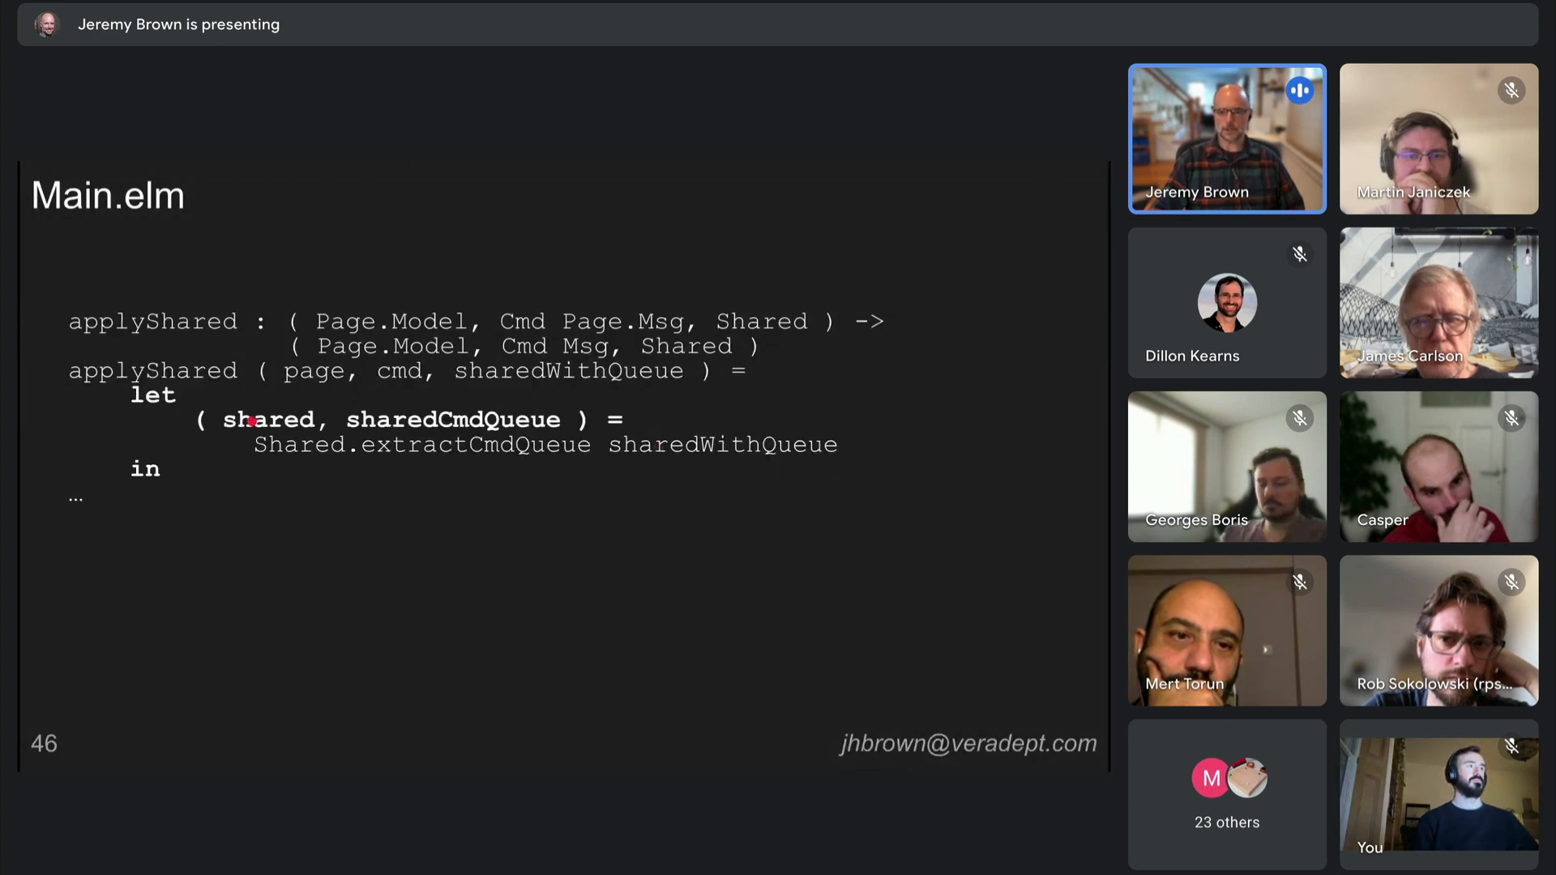
{"action": "mouse_move", "coordinate": [407, 420]}
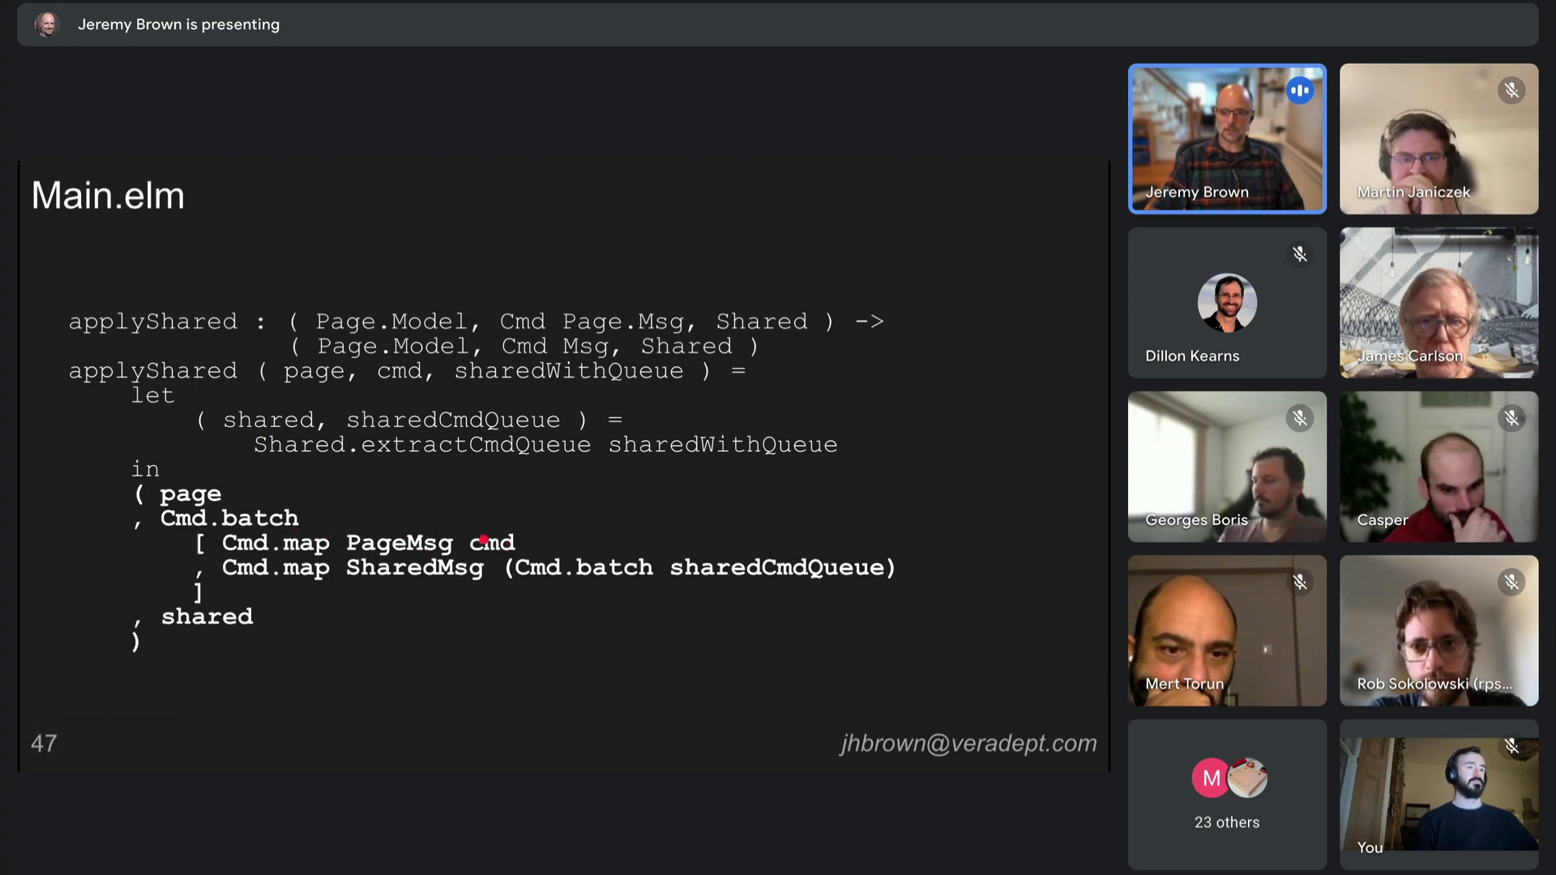
{"action": "mouse_move", "coordinate": [453, 580]}
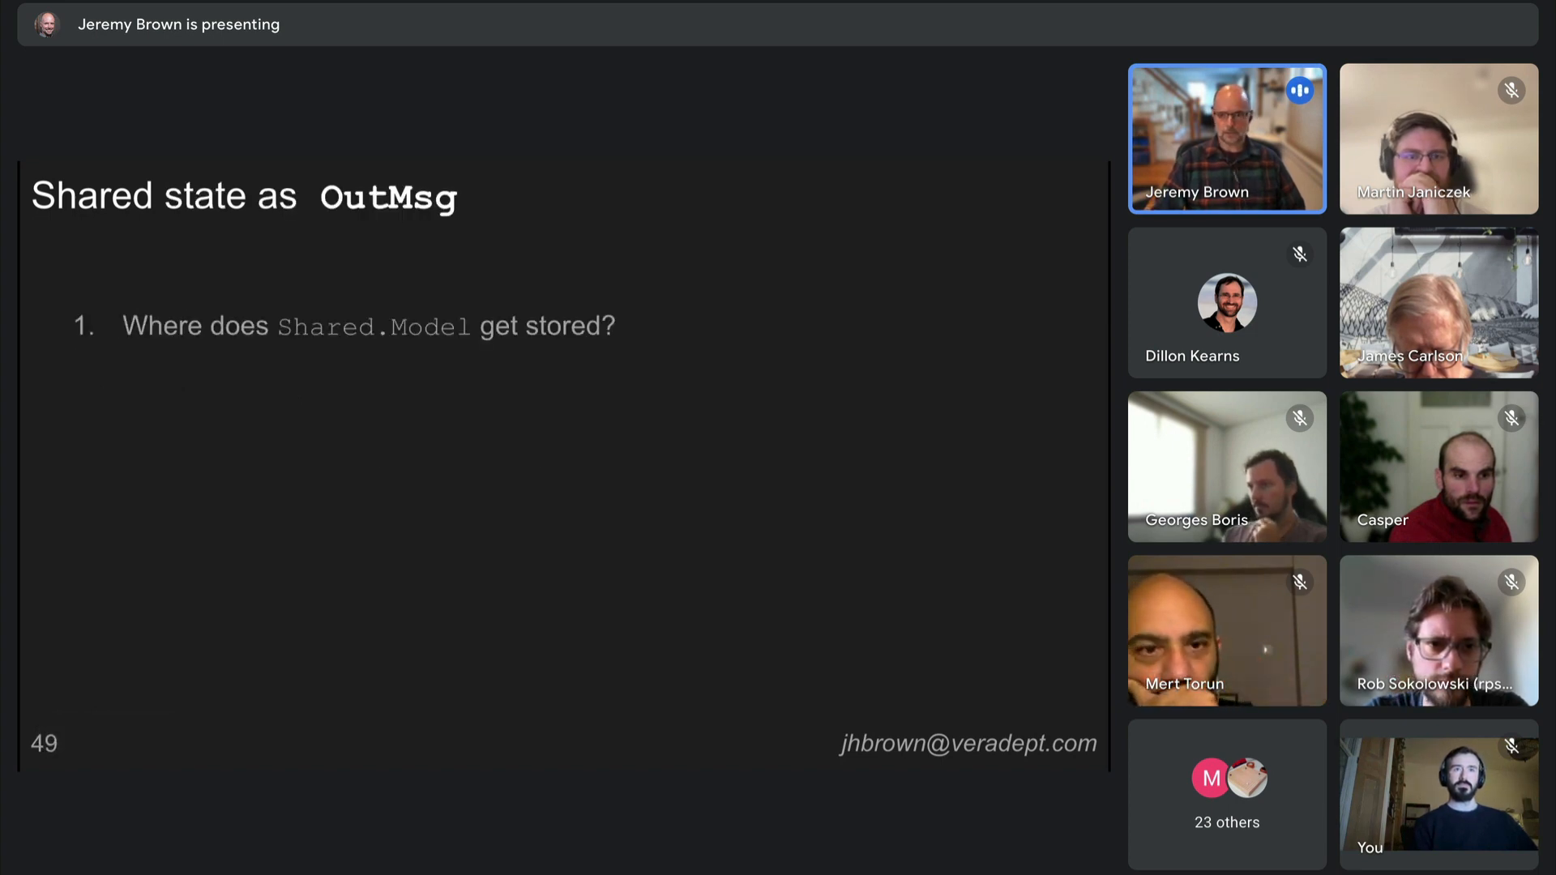
Advance to the final 'The End' slide, with audience questions in the messages panel.
{"action": "key", "text": "right"}
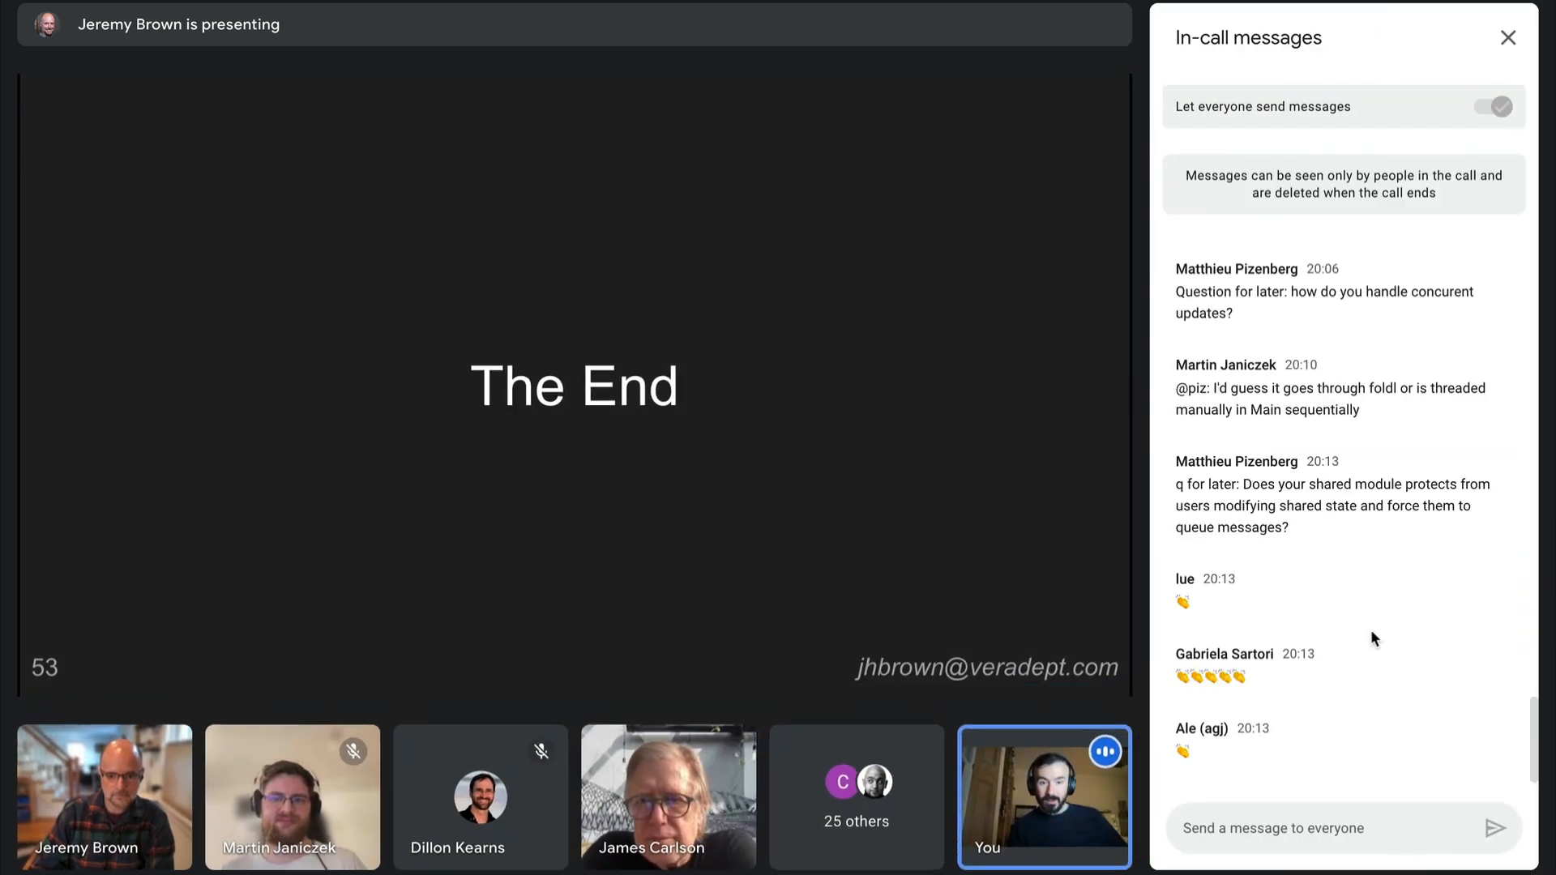
{"action": "scroll", "scroll_direction": "down", "scroll_amount": 3}
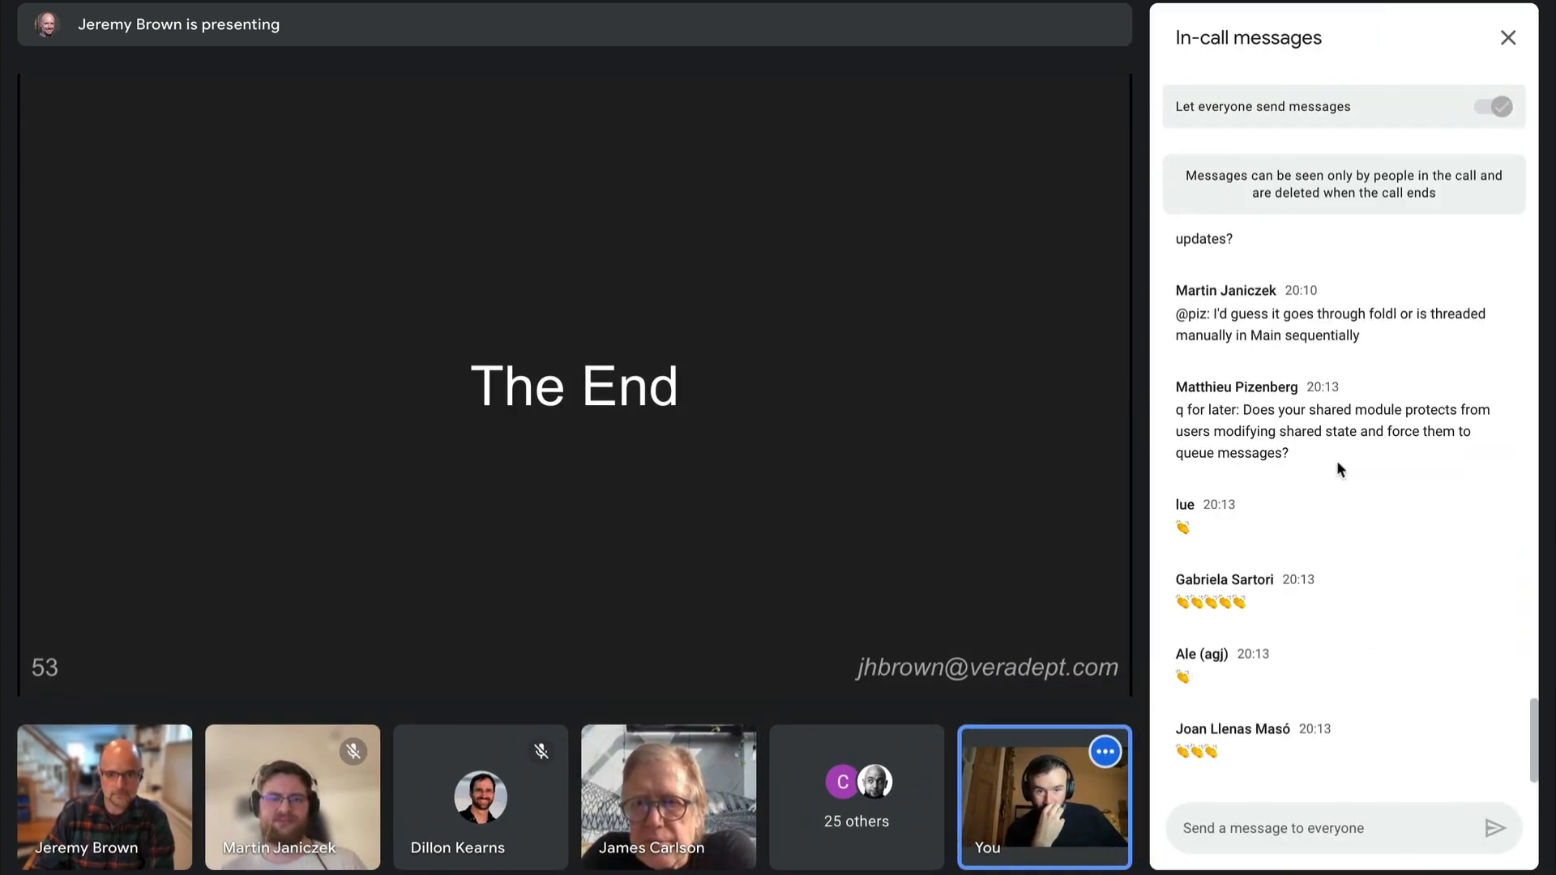
{"action": "scroll", "scroll_direction": "up", "scroll_amount": 3}
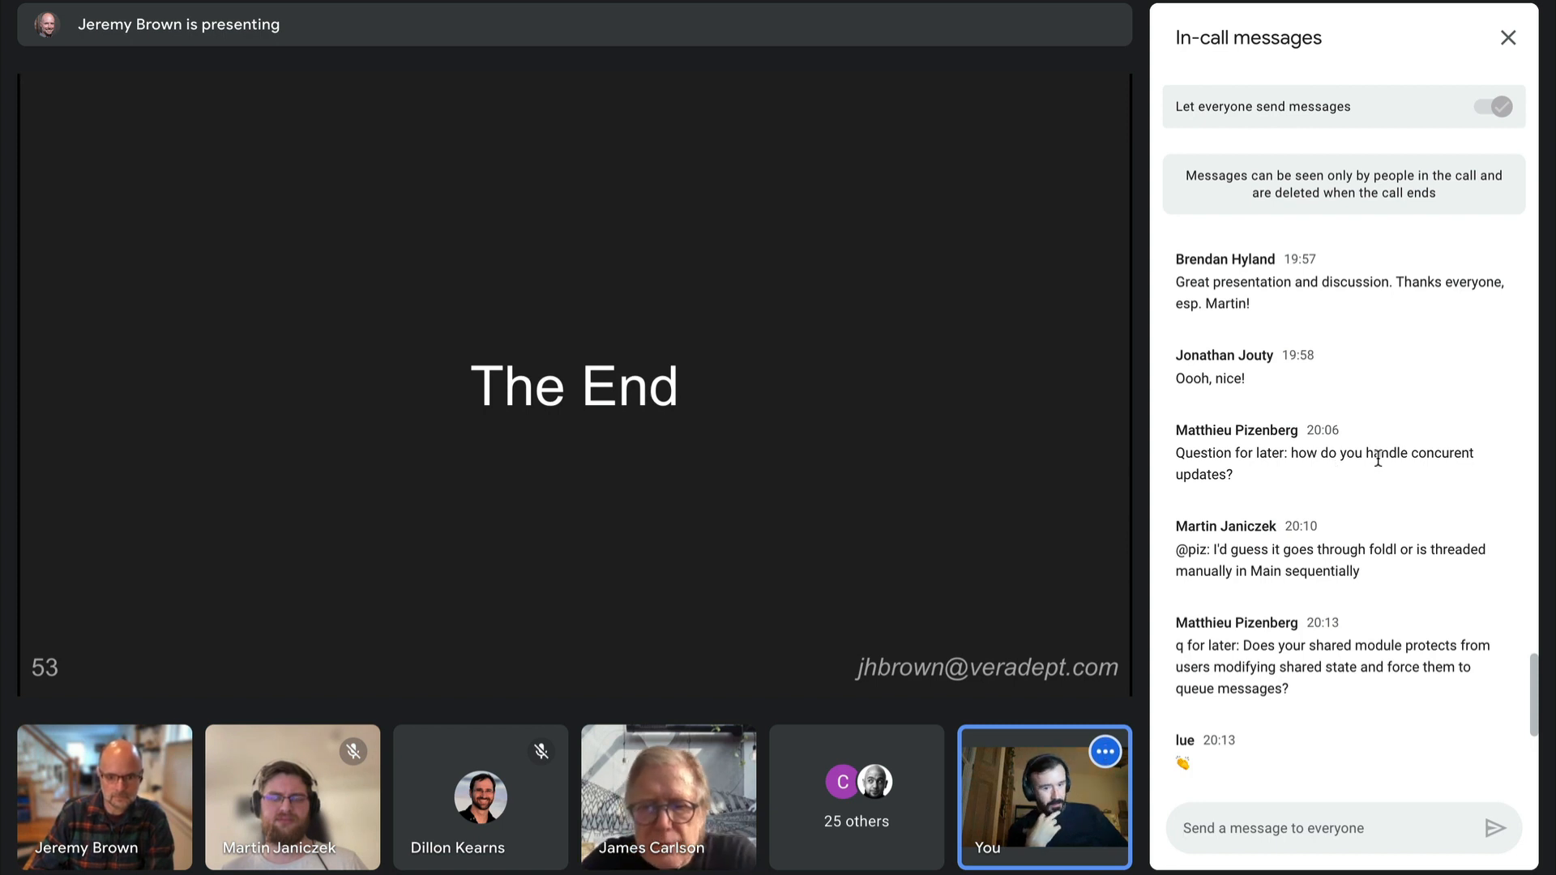
{"action": "left_click", "coordinate": [1504, 38]}
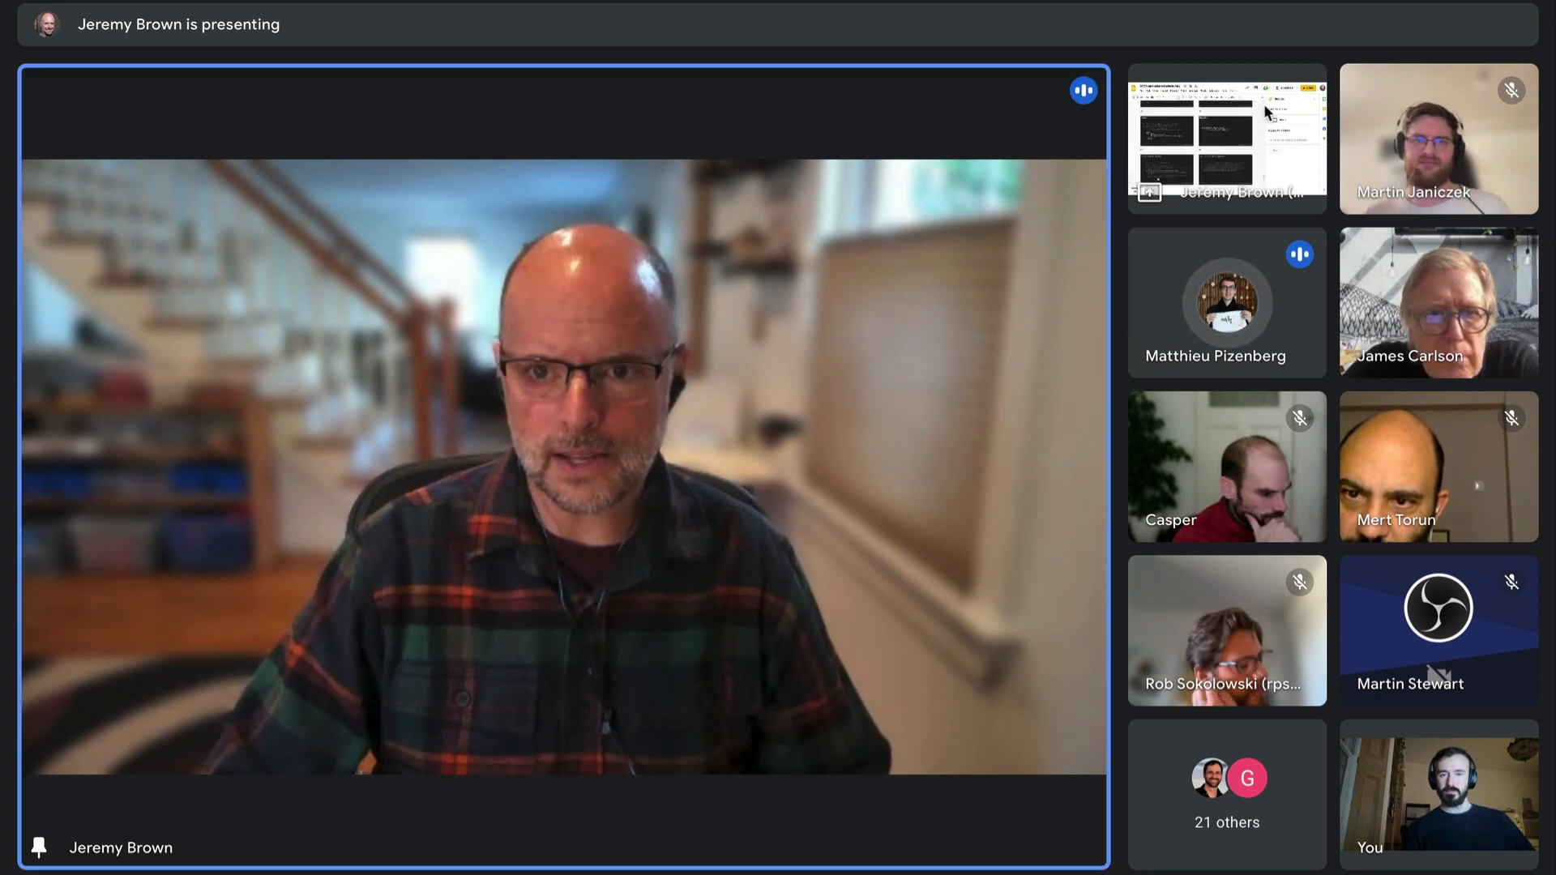
{"action": "mouse_move", "coordinate": [1179, 142]}
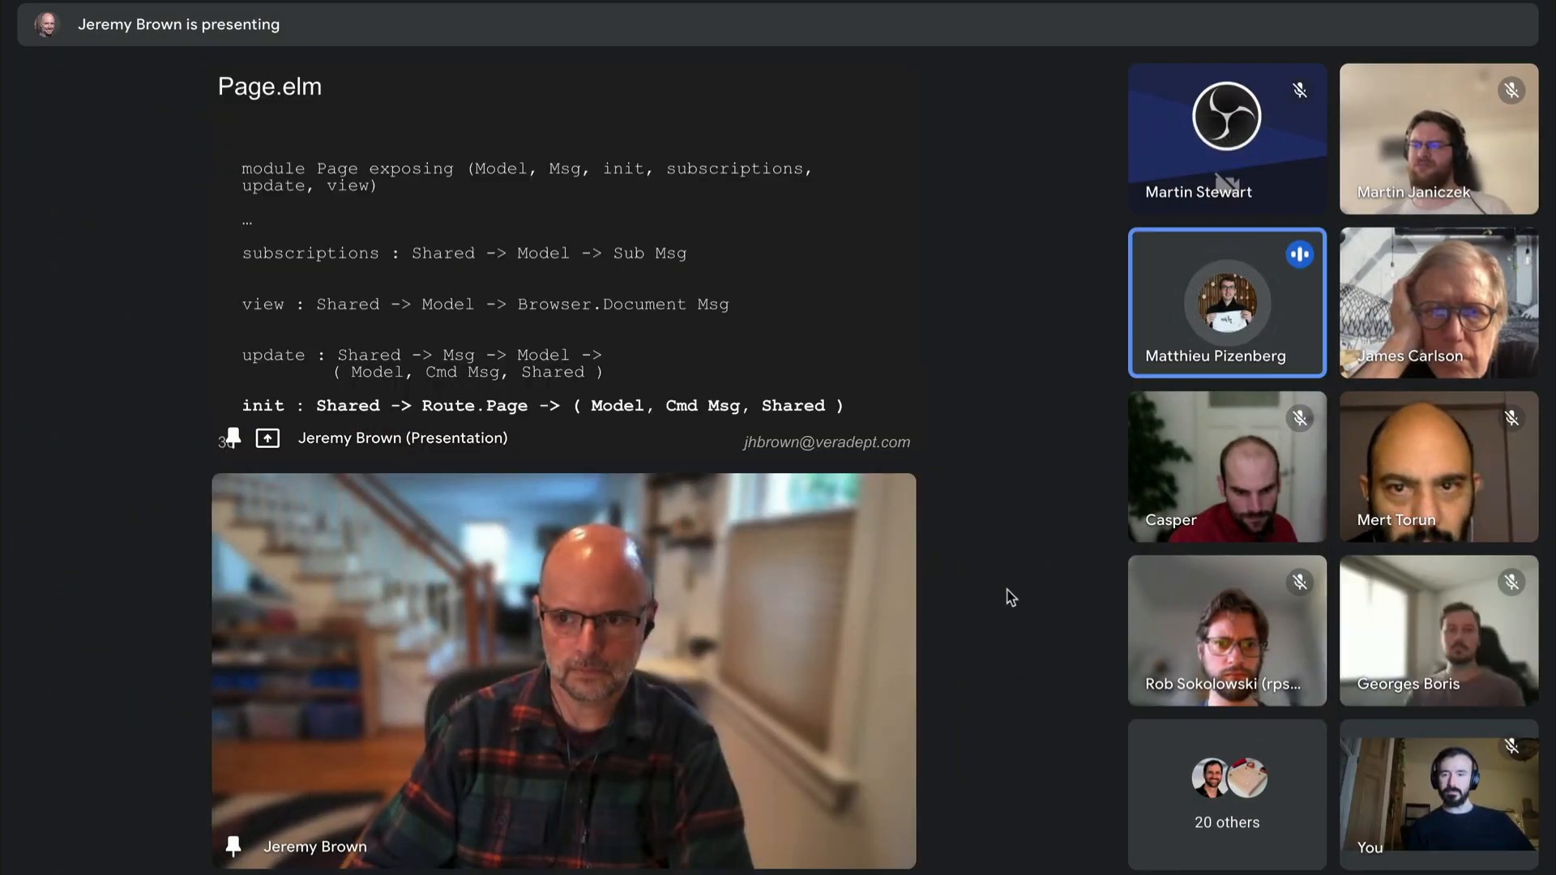
{"action": "mouse_move", "coordinate": [1027, 630]}
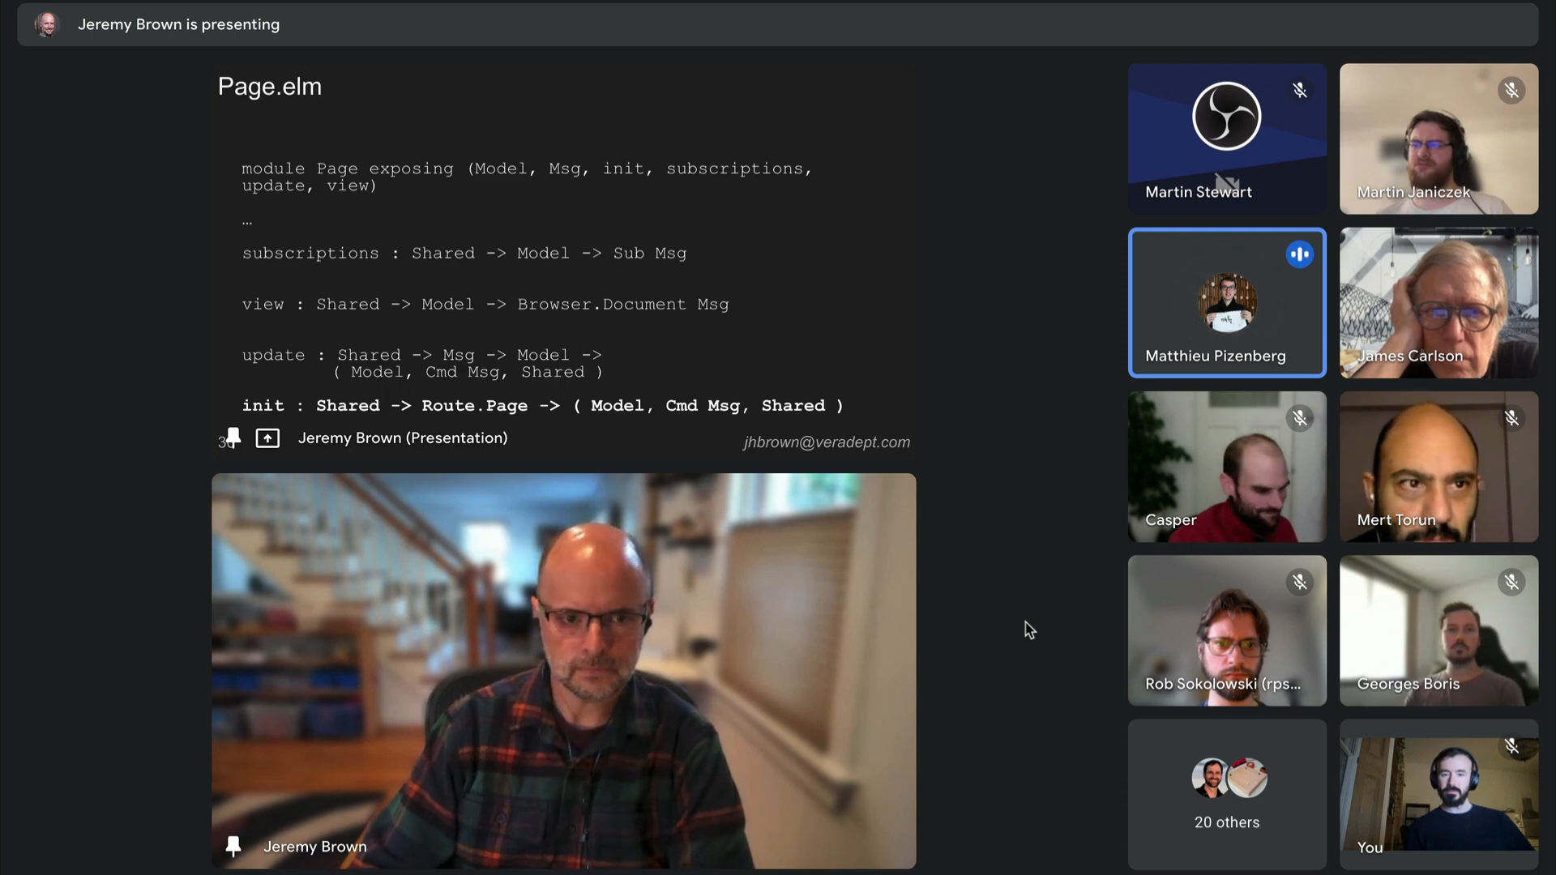